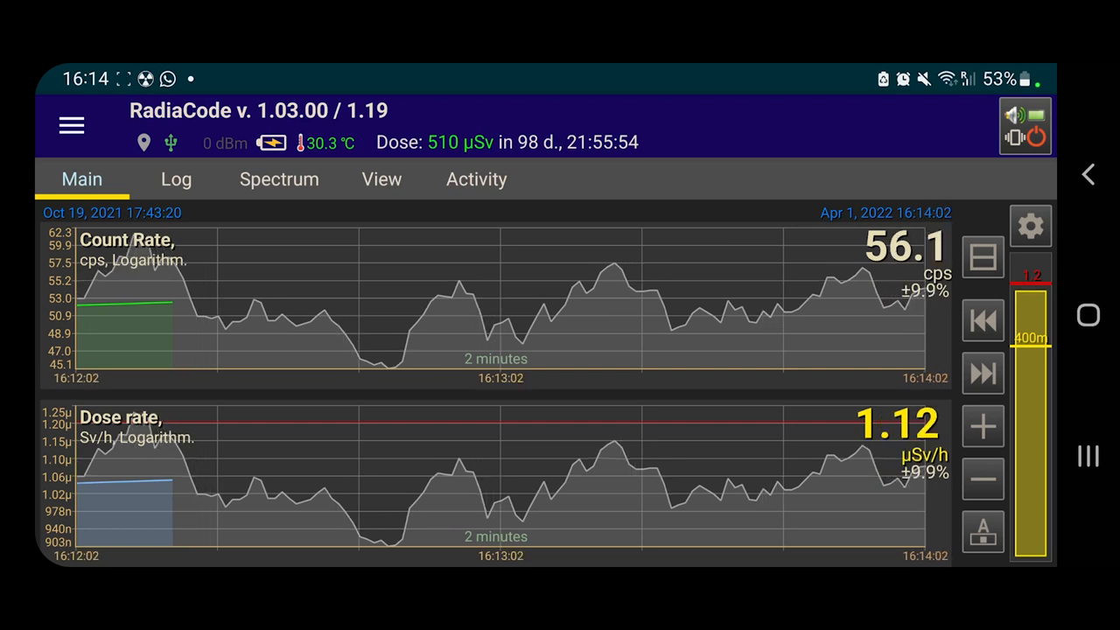
Step: Show the event log with timestamped dose-rate, charging and temperature entries
left_click(175, 178)
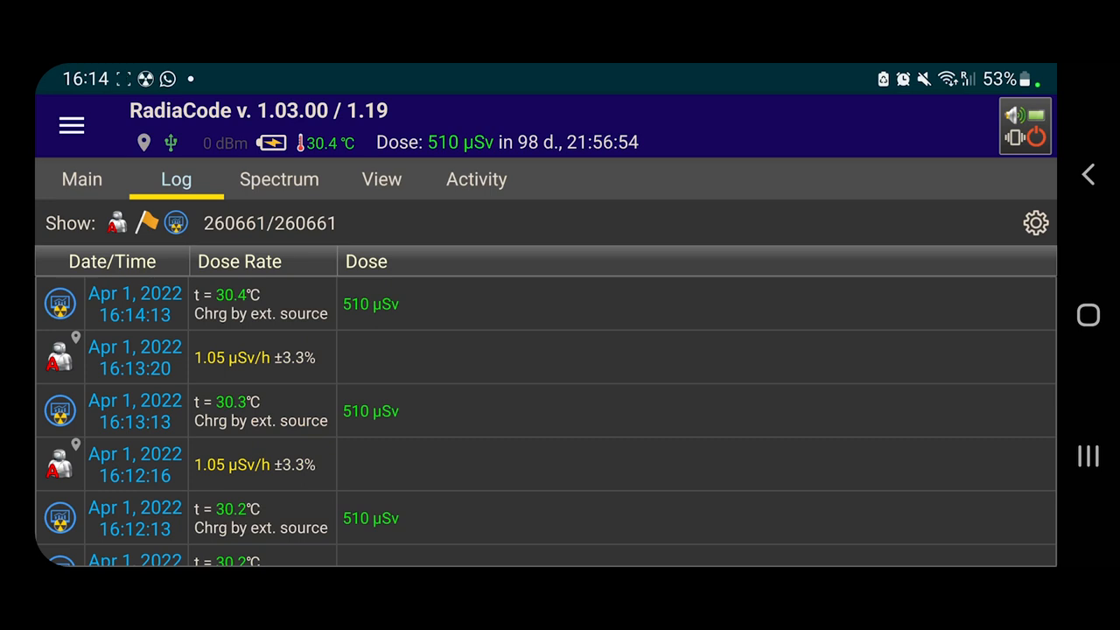
Step: Display the energy spectrum histogram of the black sand sample at 49.8 cps
left_click(279, 179)
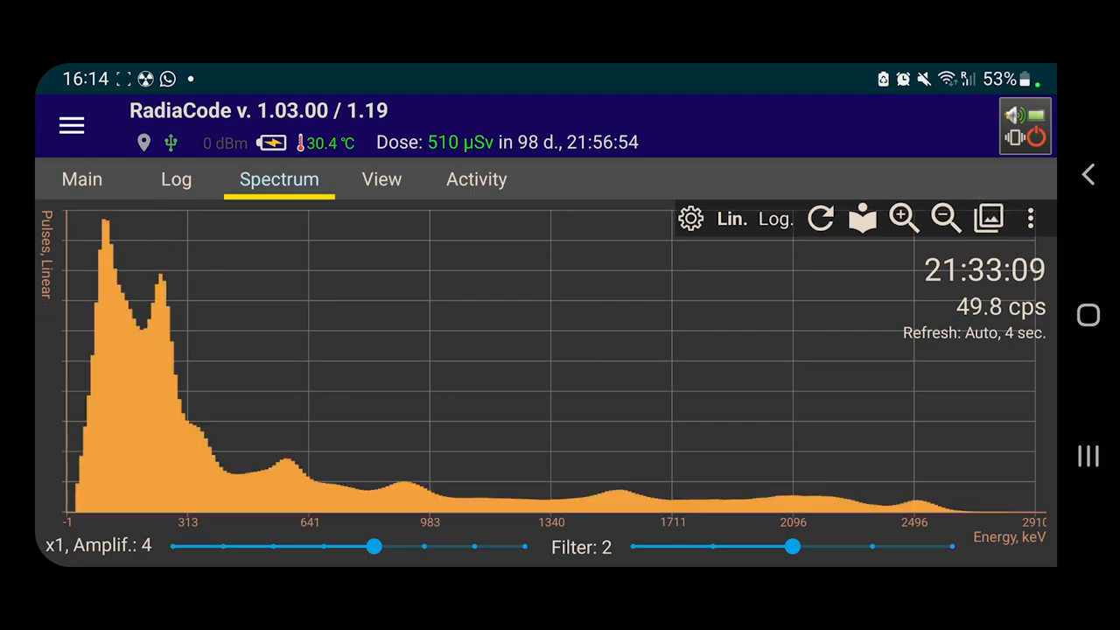
Step: Load the Office background for comparison, check the logarithmic view, and return counts to linear scale
left_click(819, 217)
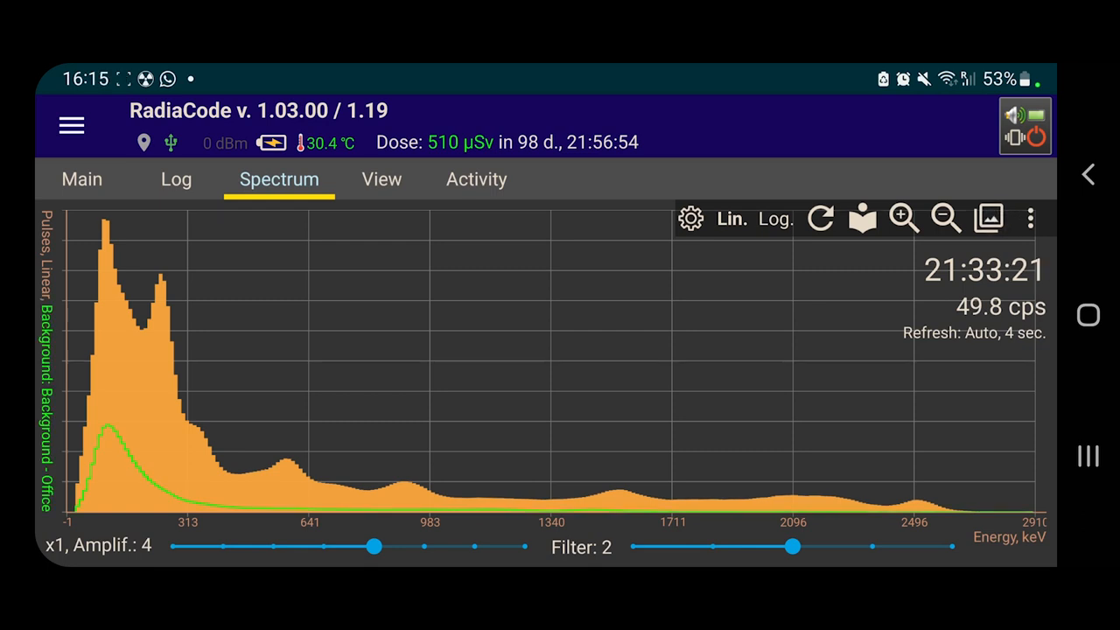
left_click(819, 217)
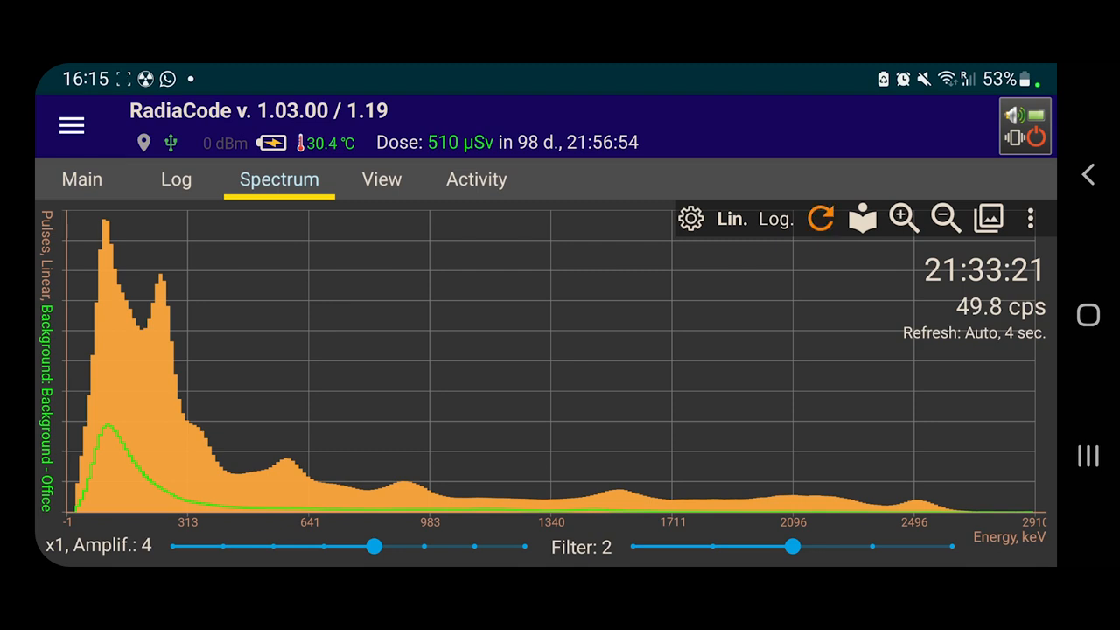
left_click(774, 219)
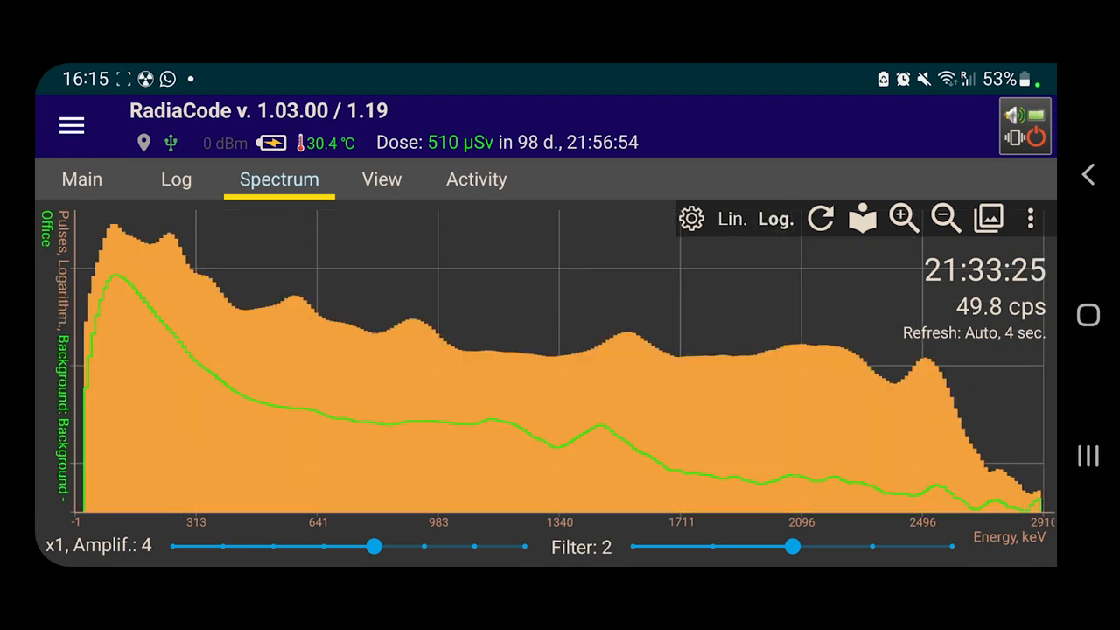
left_click(819, 217)
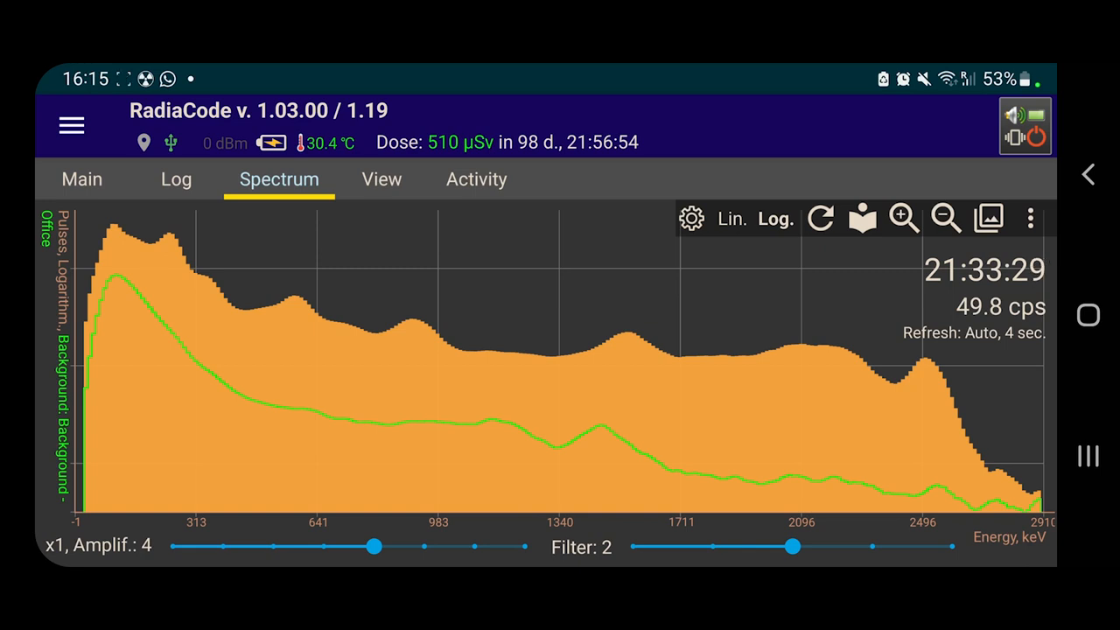
left_click(732, 218)
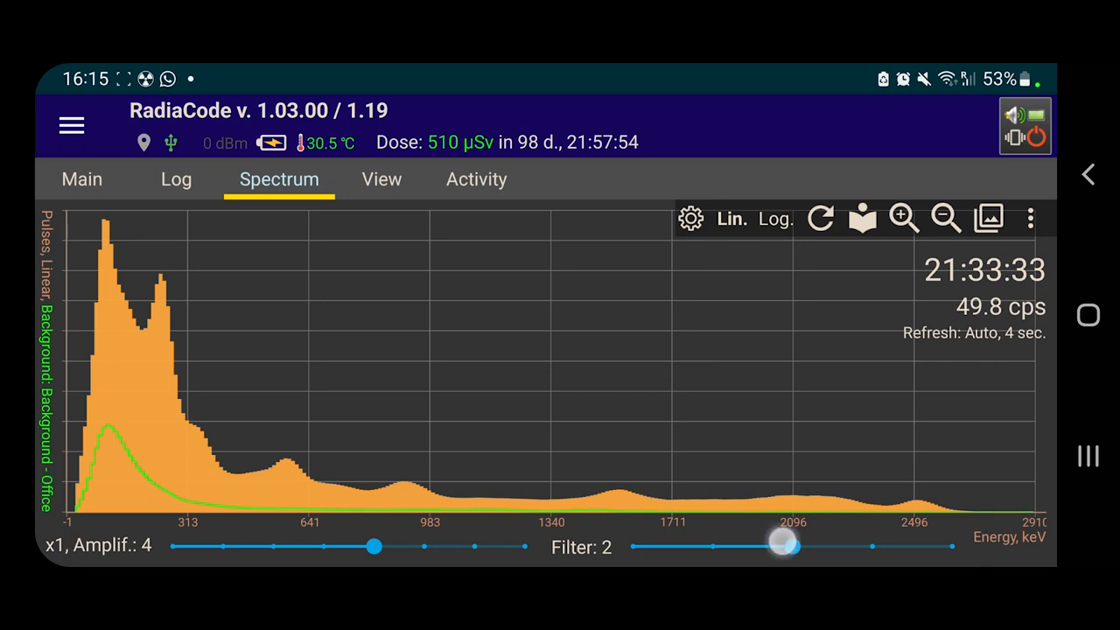
Step: Try filter 4 and amplification 7, then reset both and mark the 1640 keV energy
left_click_drag(784, 546, 952, 546)
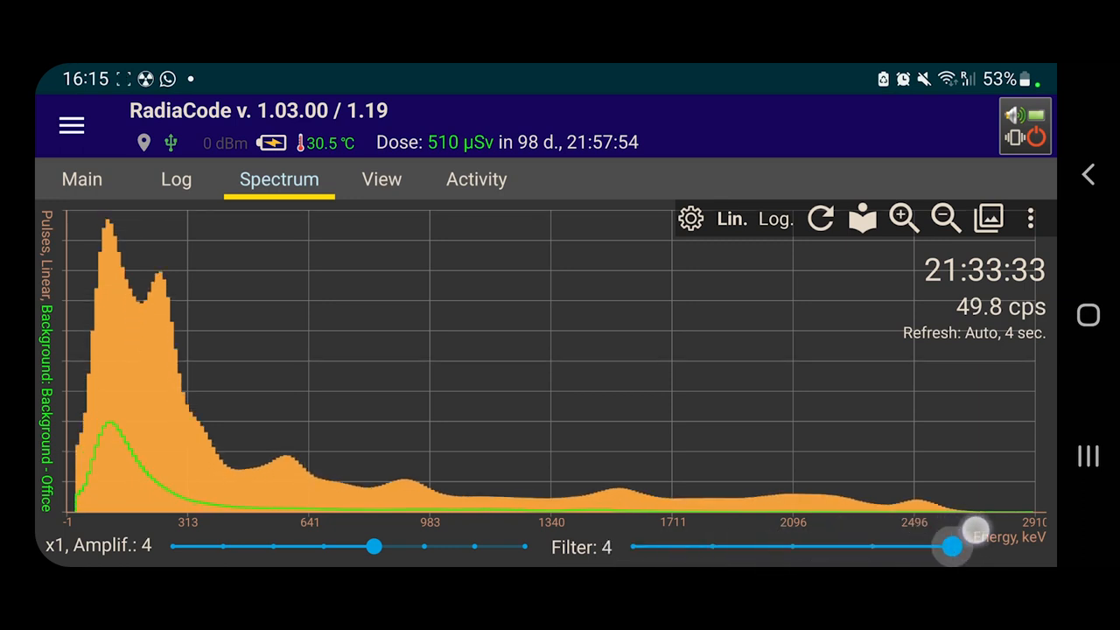
left_click_drag(952, 546, 633, 546)
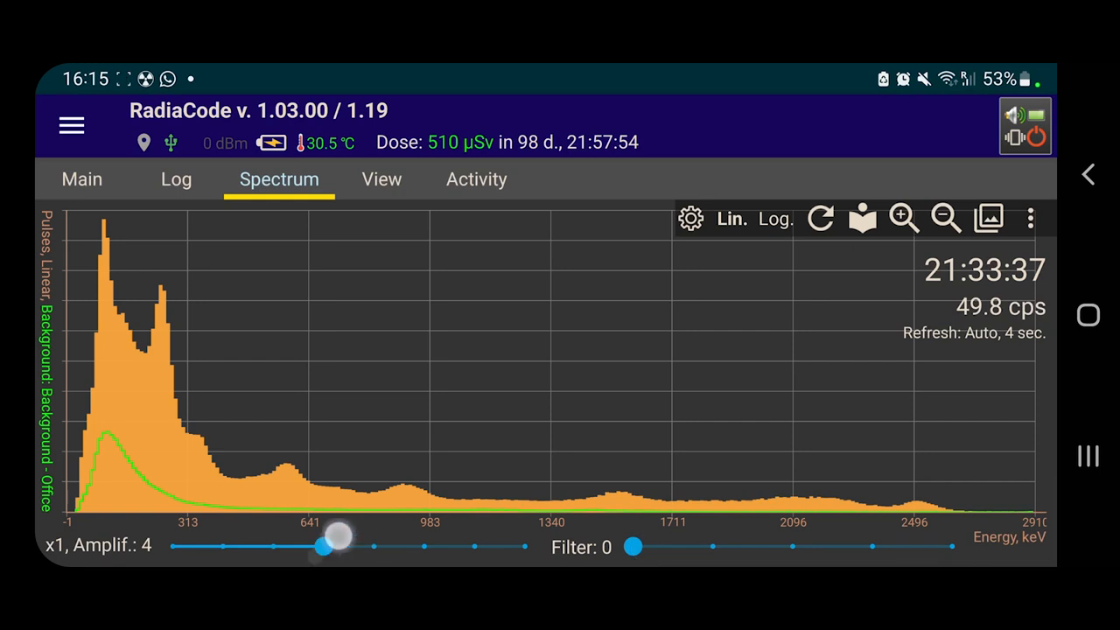
left_click_drag(324, 546, 423, 546)
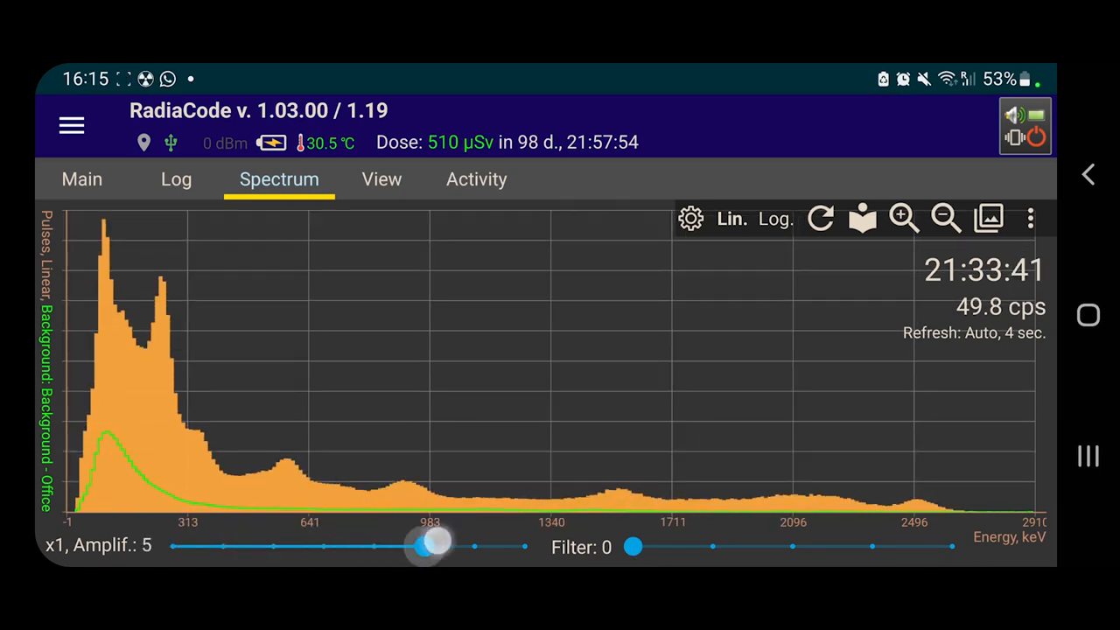
left_click_drag(424, 546, 472, 546)
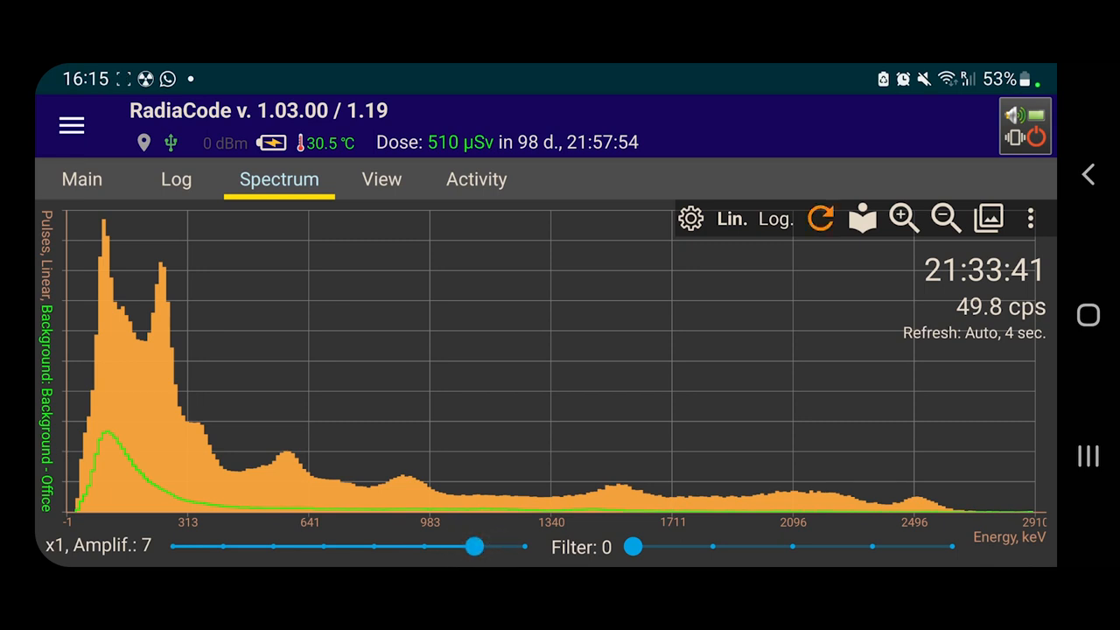
left_click_drag(473, 546, 173, 546)
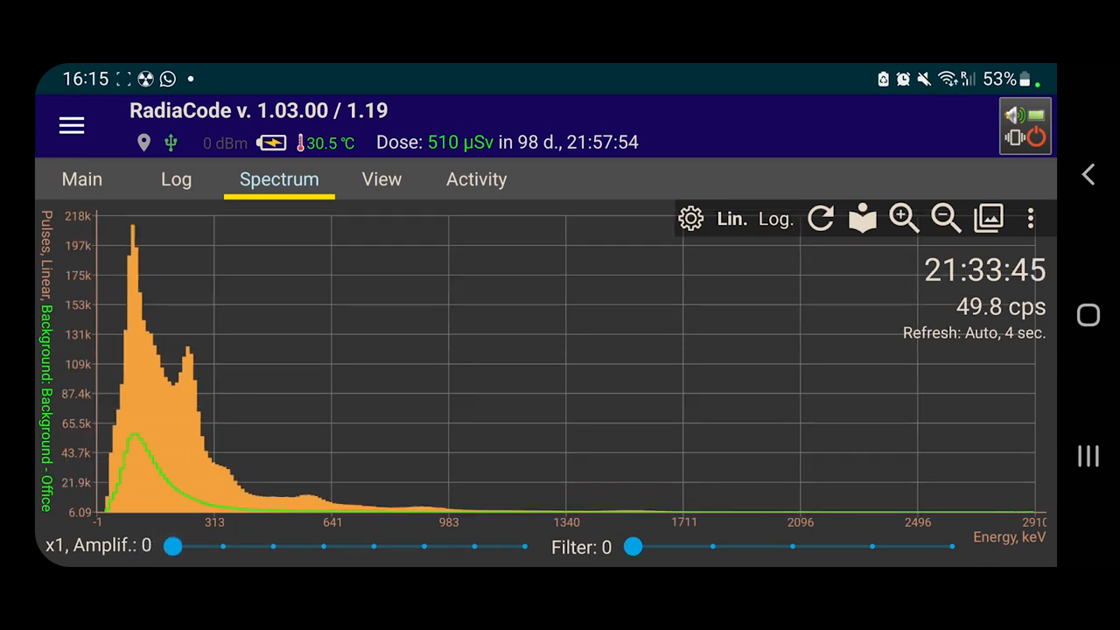
left_click(819, 217)
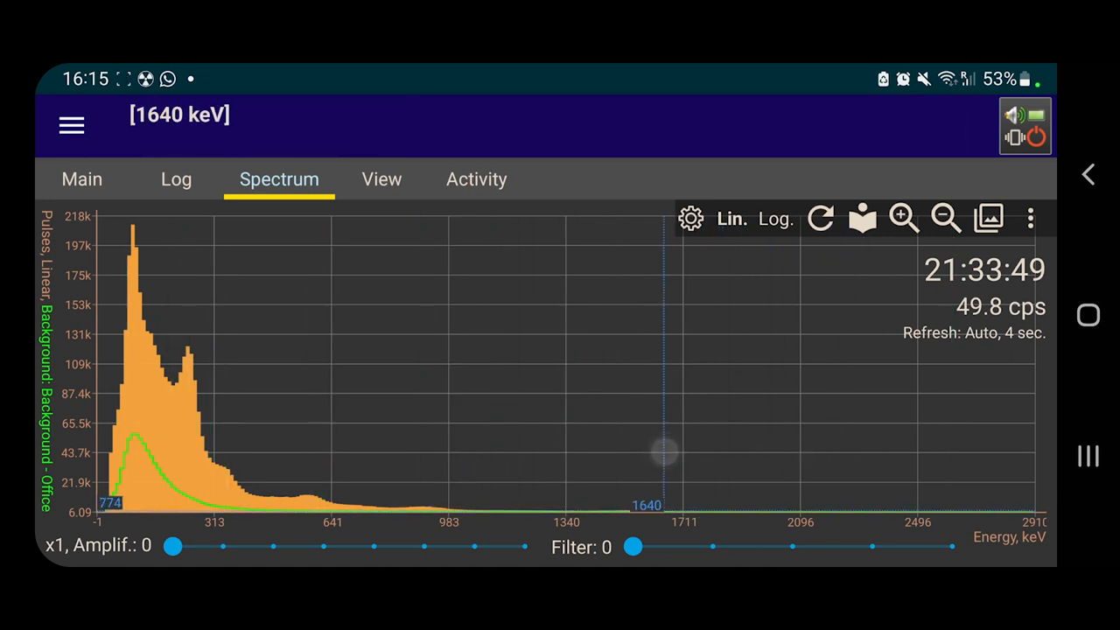
Step: Settle on amplification 7 and smoothing filter 1 for the spectrum
left_click_drag(173, 546, 375, 546)
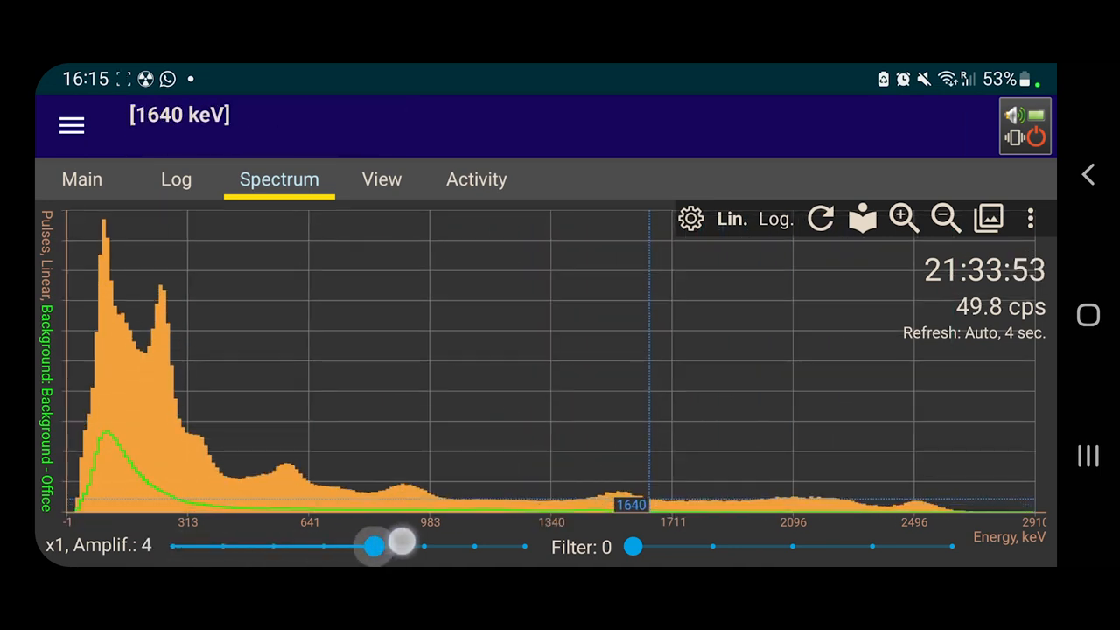
left_click_drag(375, 546, 476, 546)
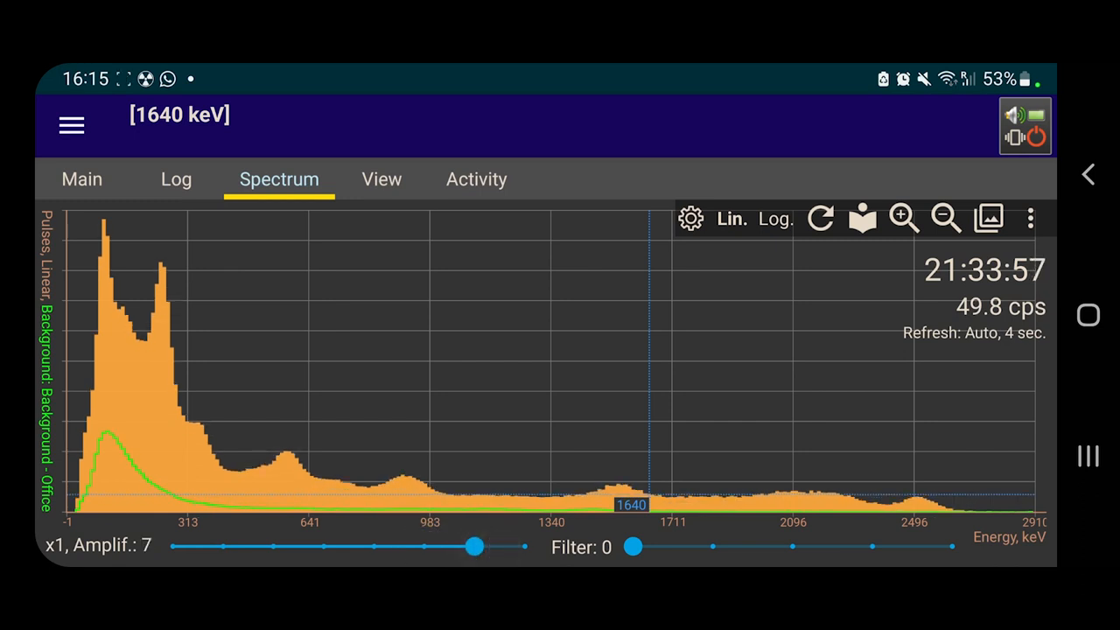
left_click_drag(634, 546, 711, 546)
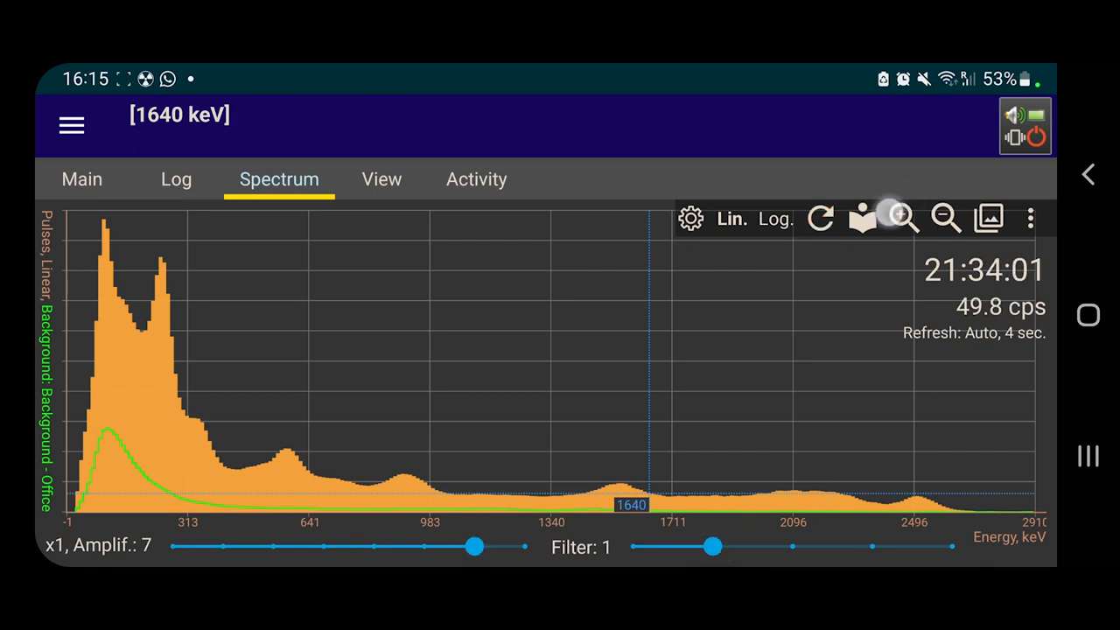
Step: Zoom to the low-energy region and identify 243 keV as Pb-214 and 568 keV as Tl-208
left_click(905, 219)
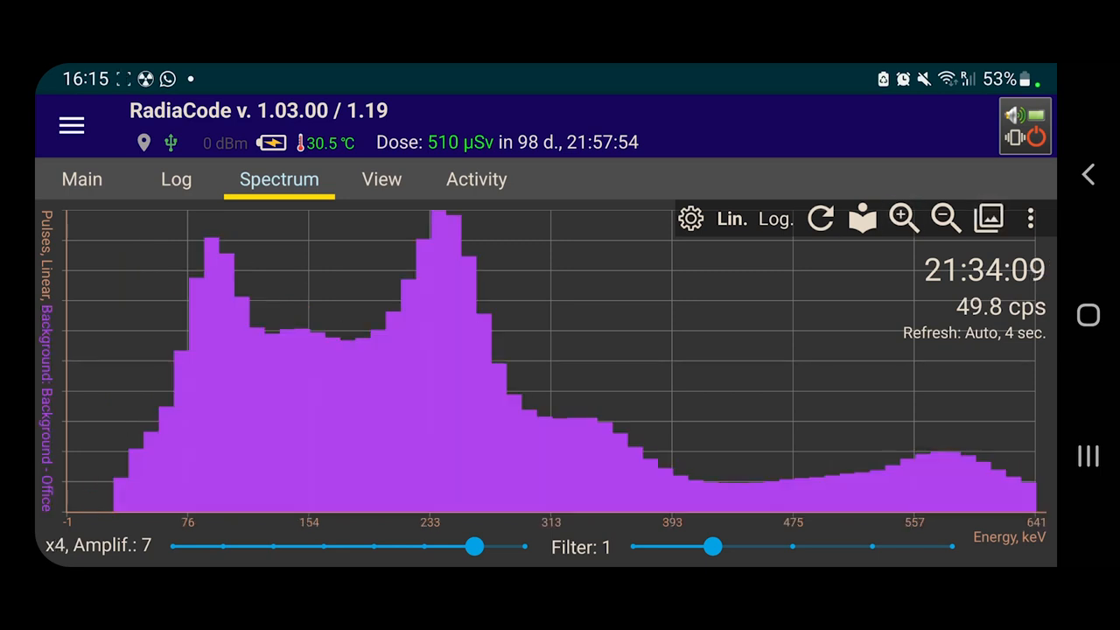
left_click(819, 217)
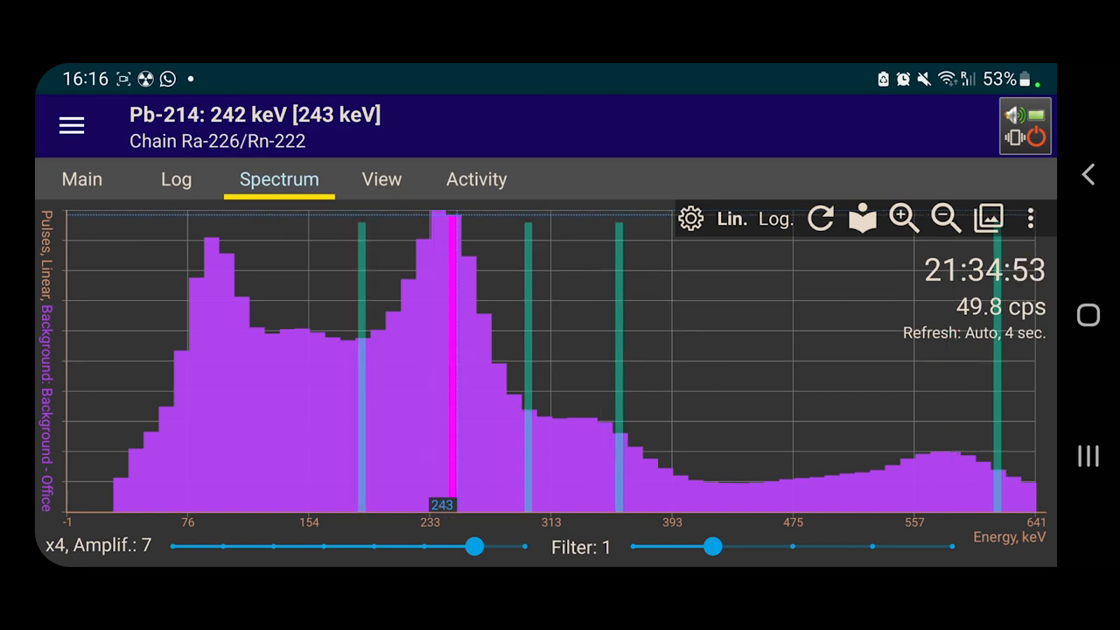
left_click(574, 463)
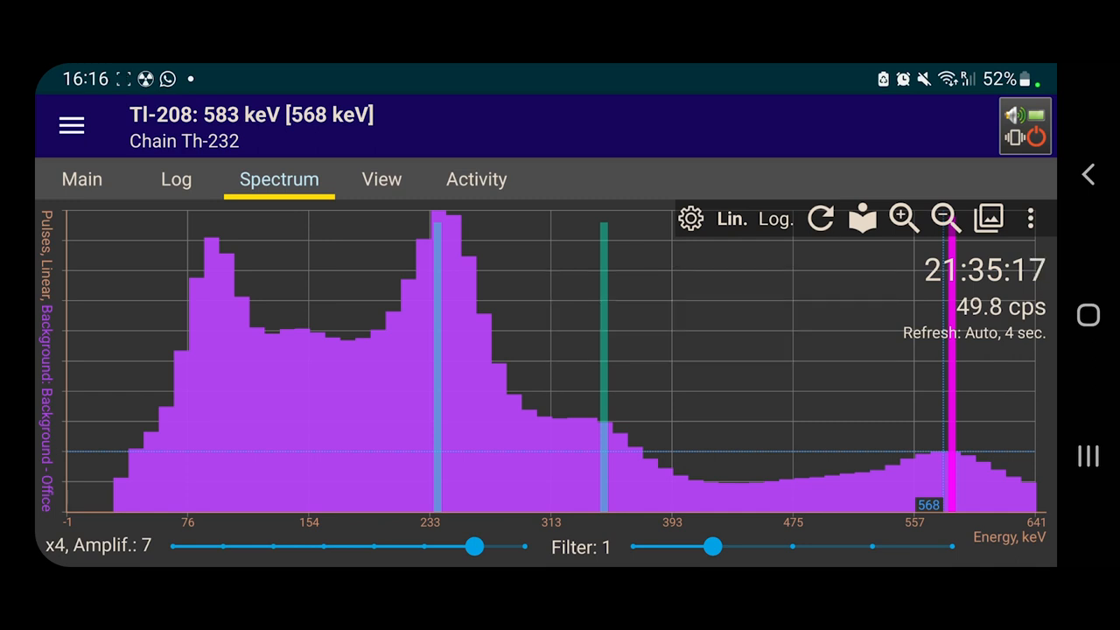
Step: At x2 zoom check the Pb-212/Pb-214 match for the 233 keV peak, then return to the full 0–2910 keV range
left_click(945, 219)
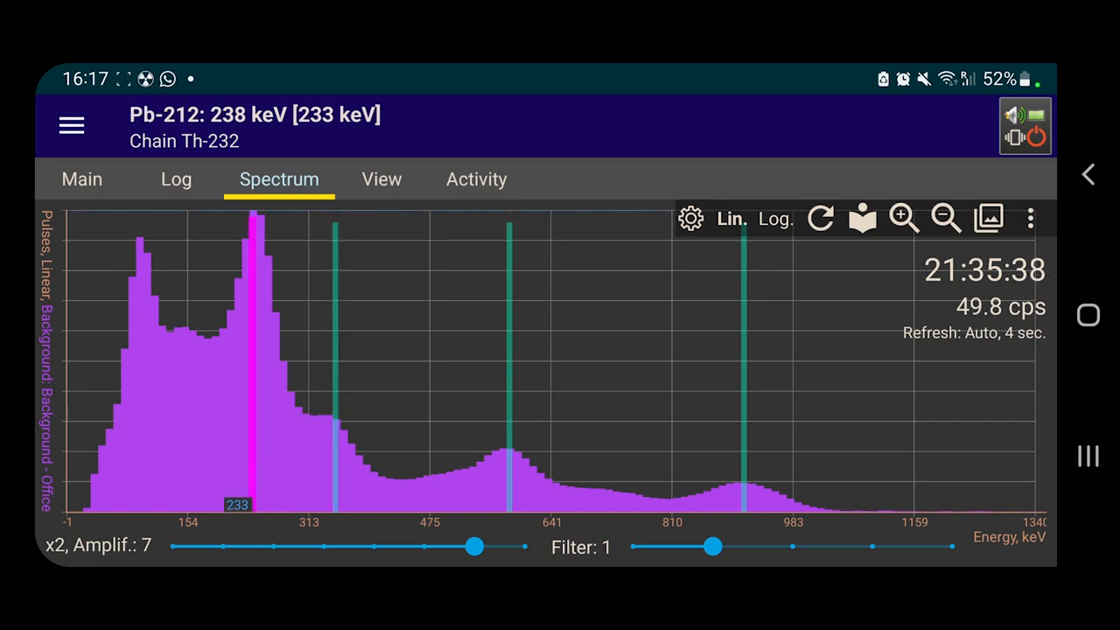
left_click(254, 455)
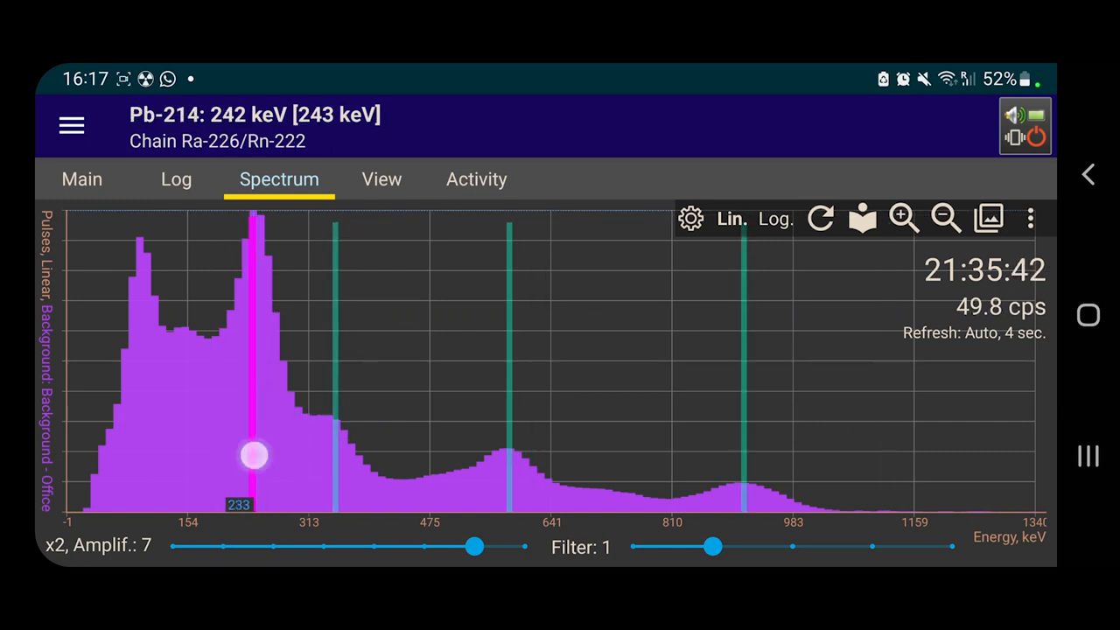
left_click(945, 217)
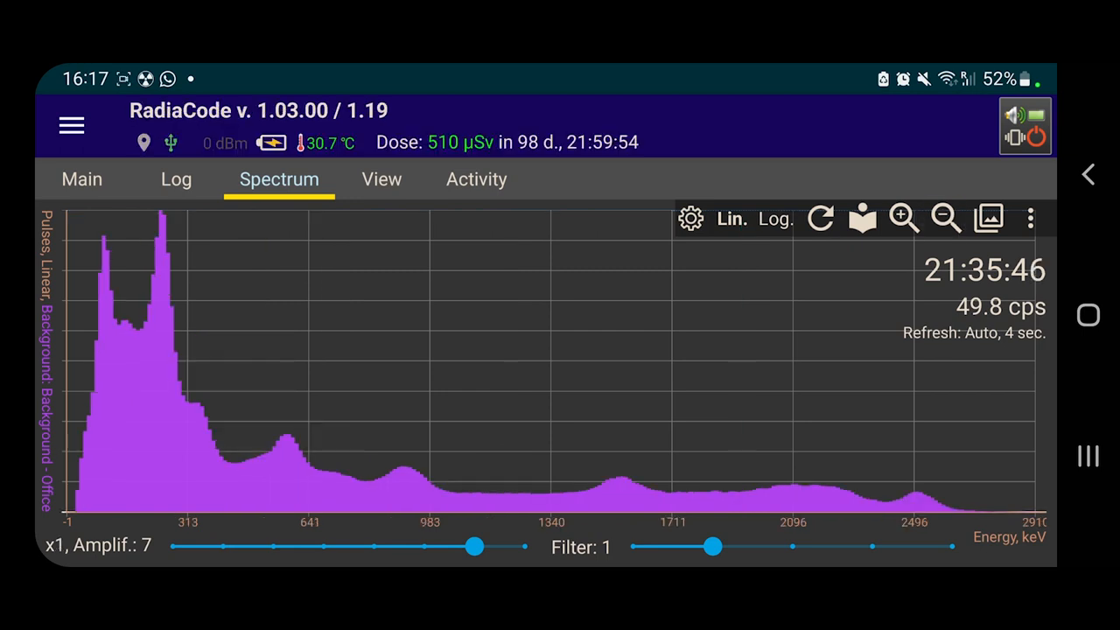
Step: Identify the 1546 keV peak as Ac-228 and check the nuclide near 2219 keV
left_click(615, 492)
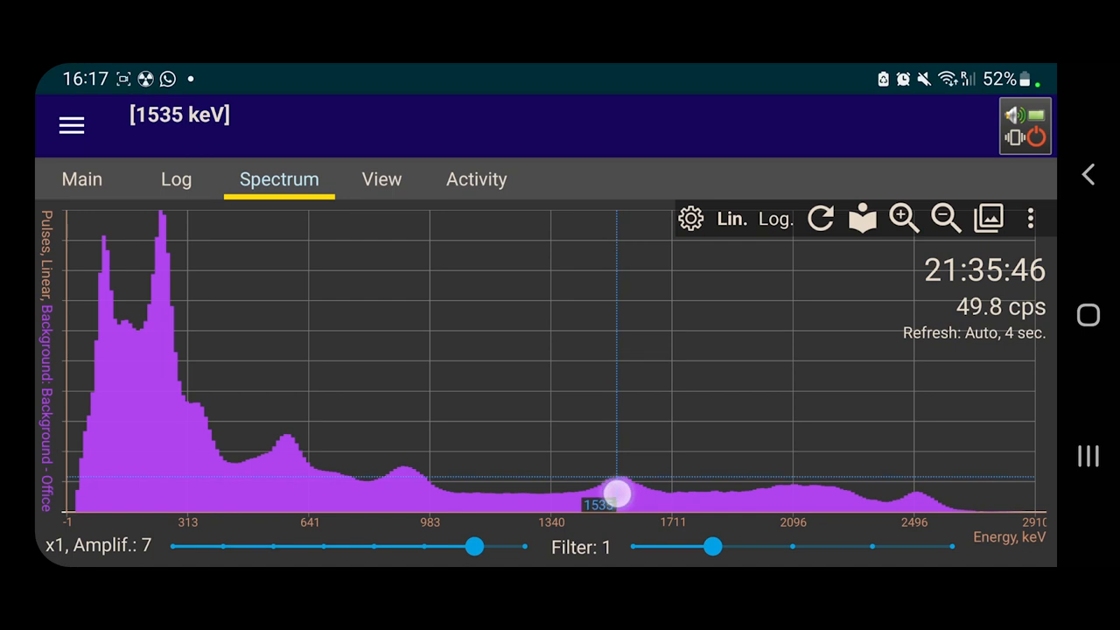
left_click(616, 490)
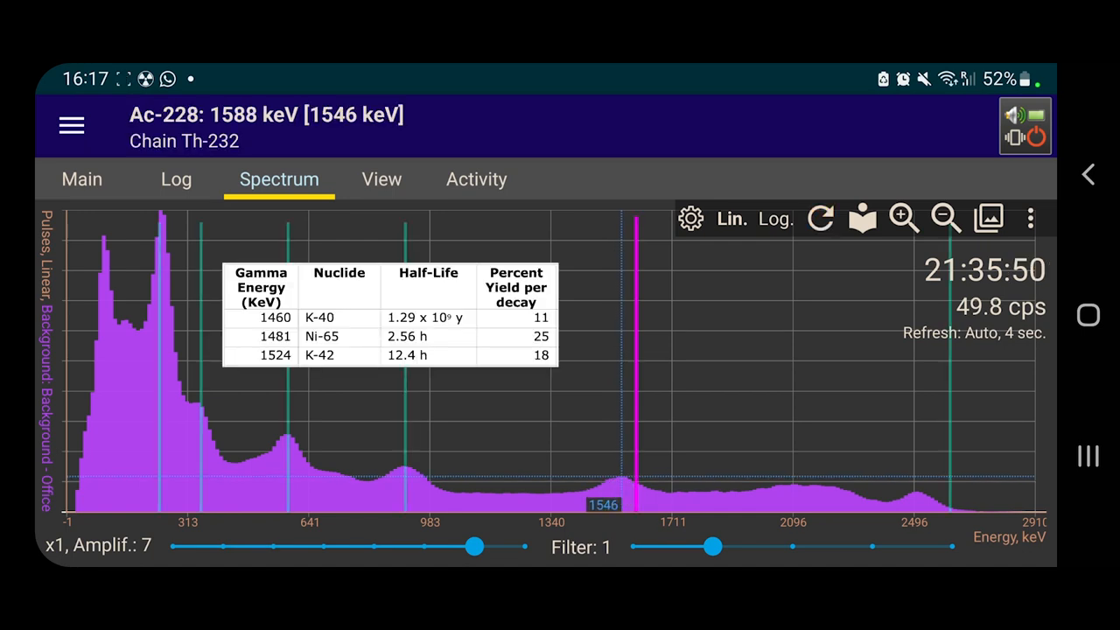
left_click(619, 342)
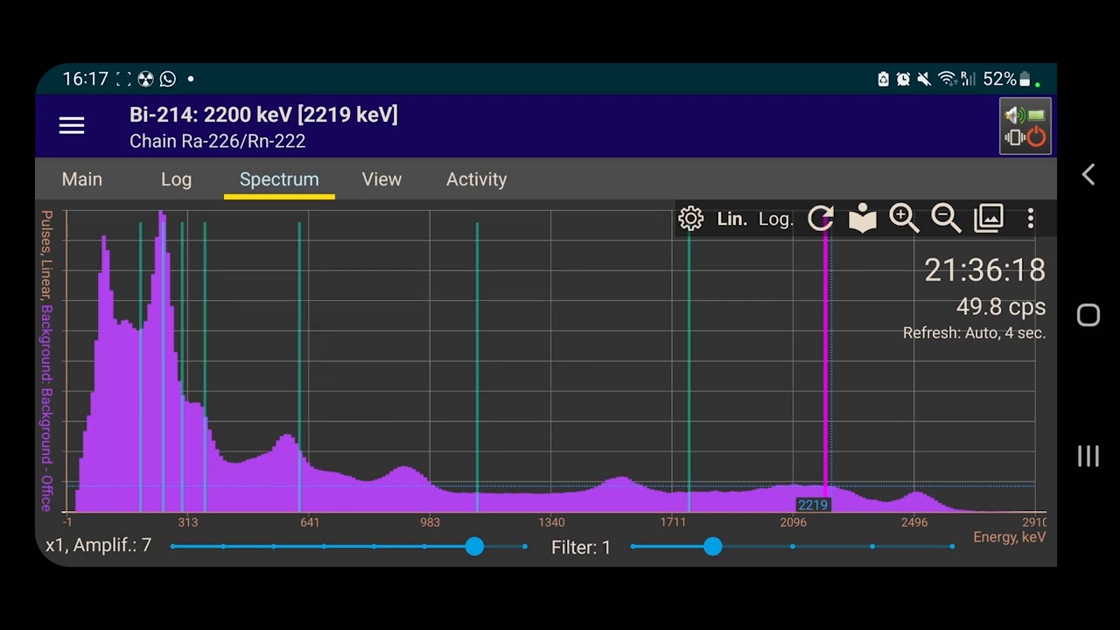
Step: Move the marker onto the 2195 keV Bi-214, 293 keV Pb-214 and 233 keV Pb-212 peaks
left_click(757, 366)
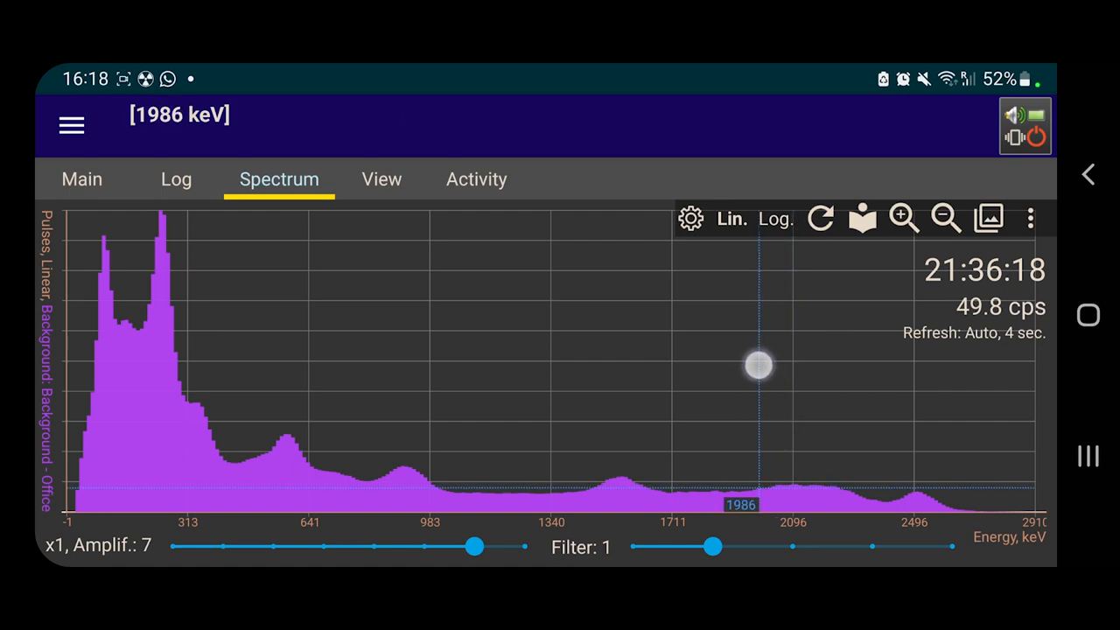
left_click_drag(759, 366, 780, 353)
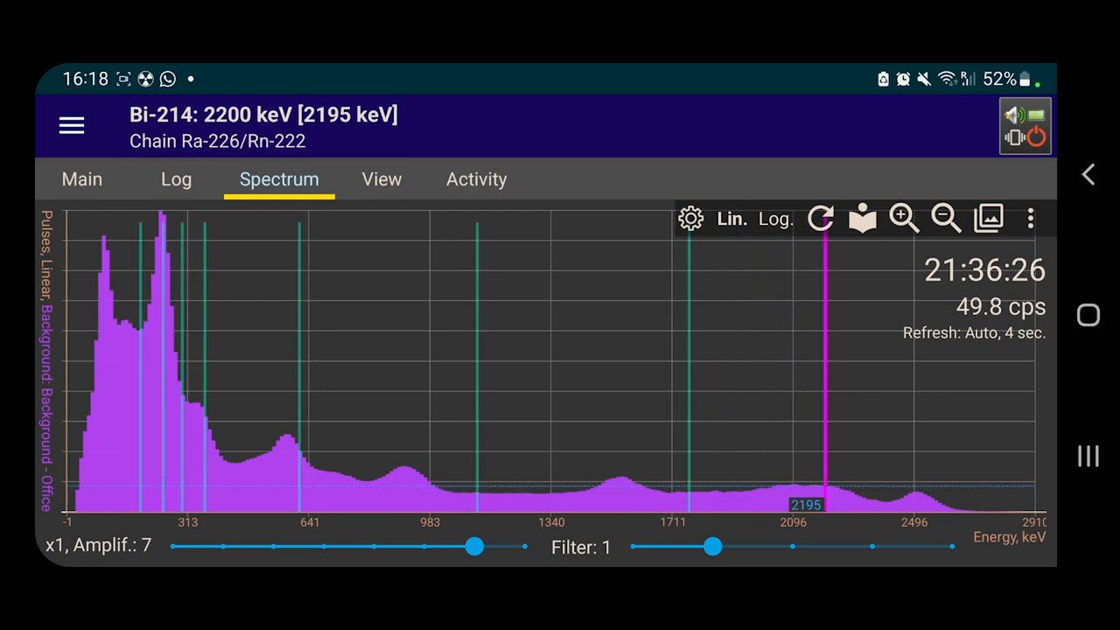
left_click_drag(472, 546, 516, 546)
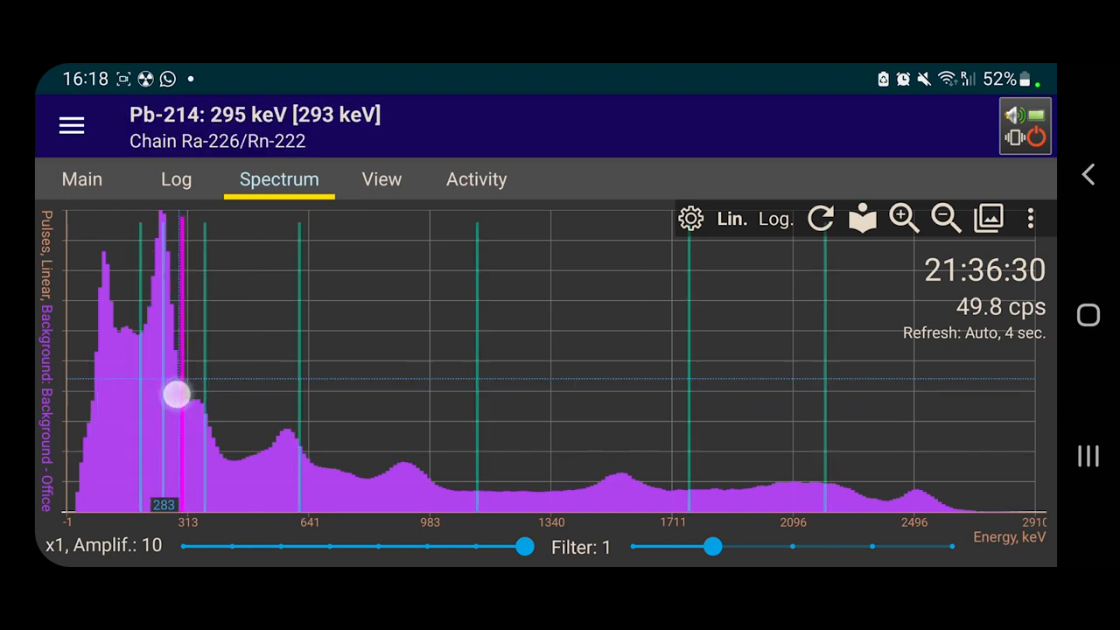
left_click_drag(178, 393, 161, 382)
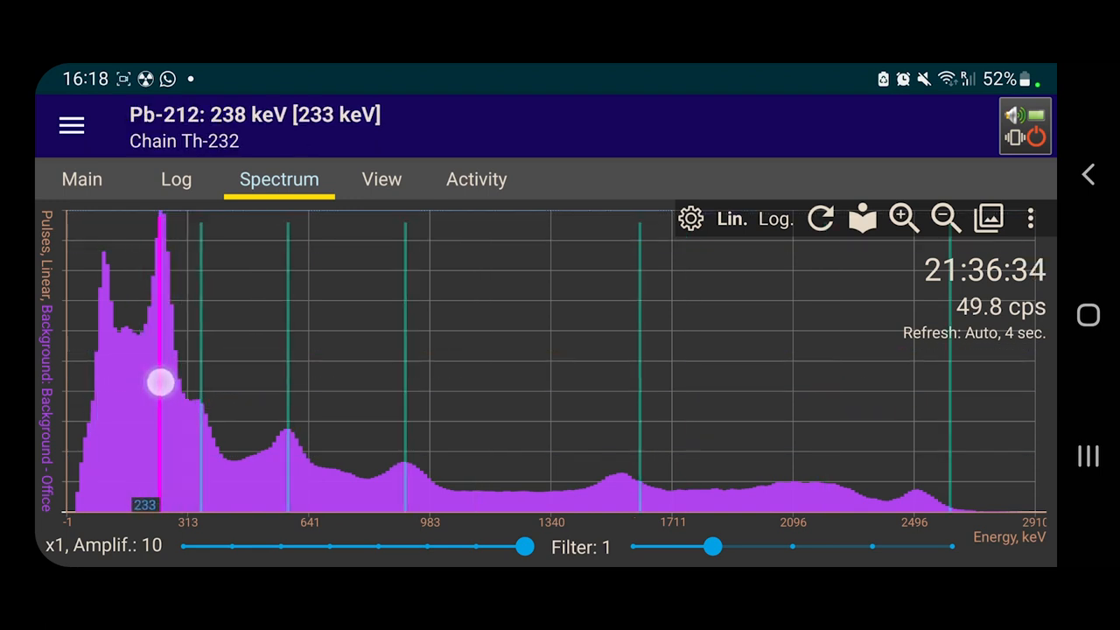